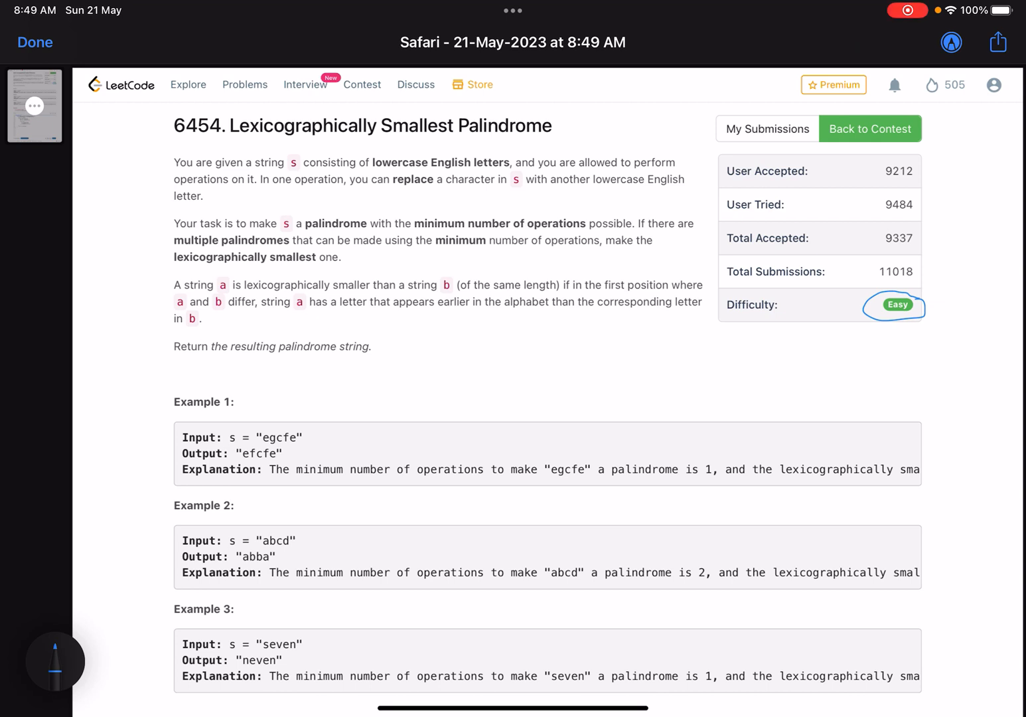
# Step: Underline key words in the problem title and all three description paragraphs in blue
pyautogui.moveTo(332, 143); pyautogui.dragTo(517, 143)
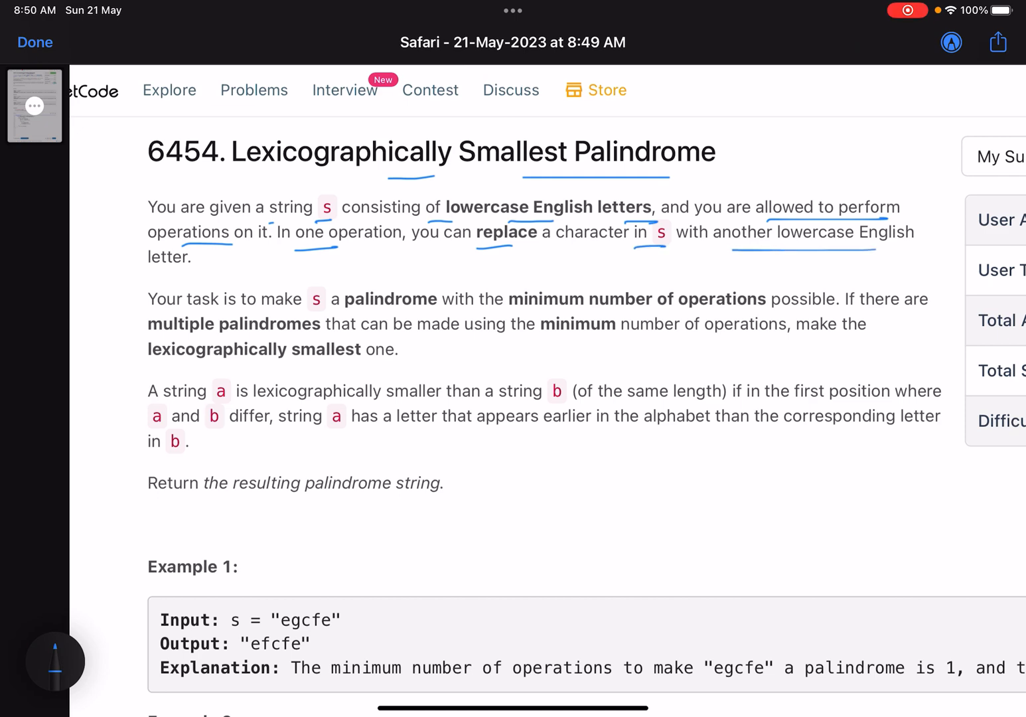
pyautogui.scroll(-3)
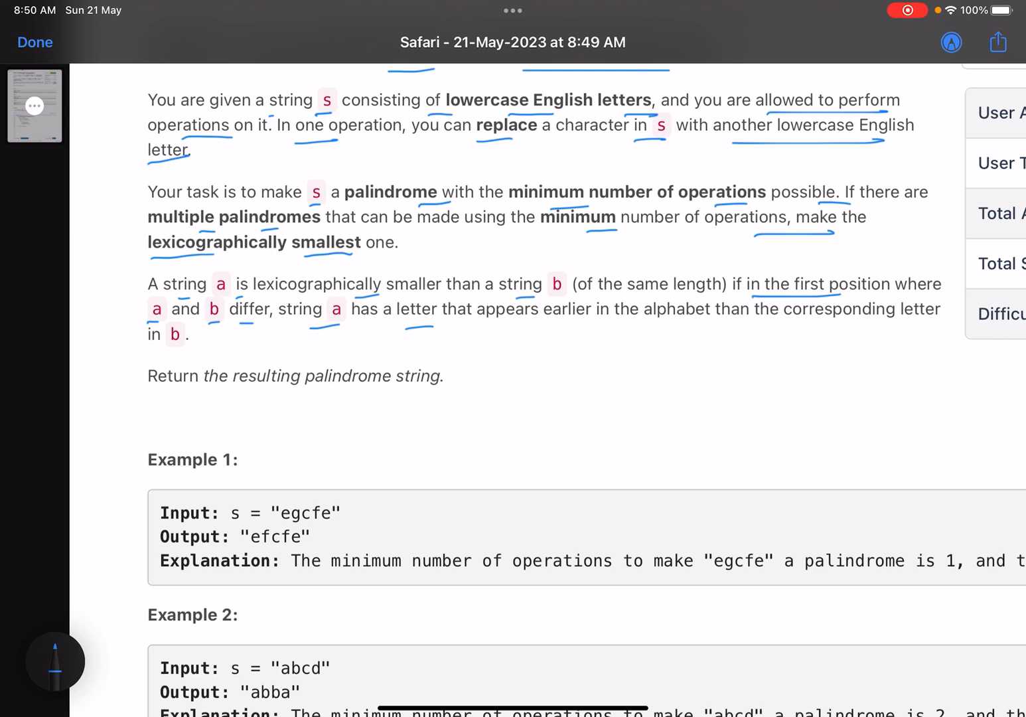
# Step: Sketch opposing arrows, aba, and abc over abd, then erase all the handwritten marks
pyautogui.moveTo(468, 425); pyautogui.dragTo(548, 449)
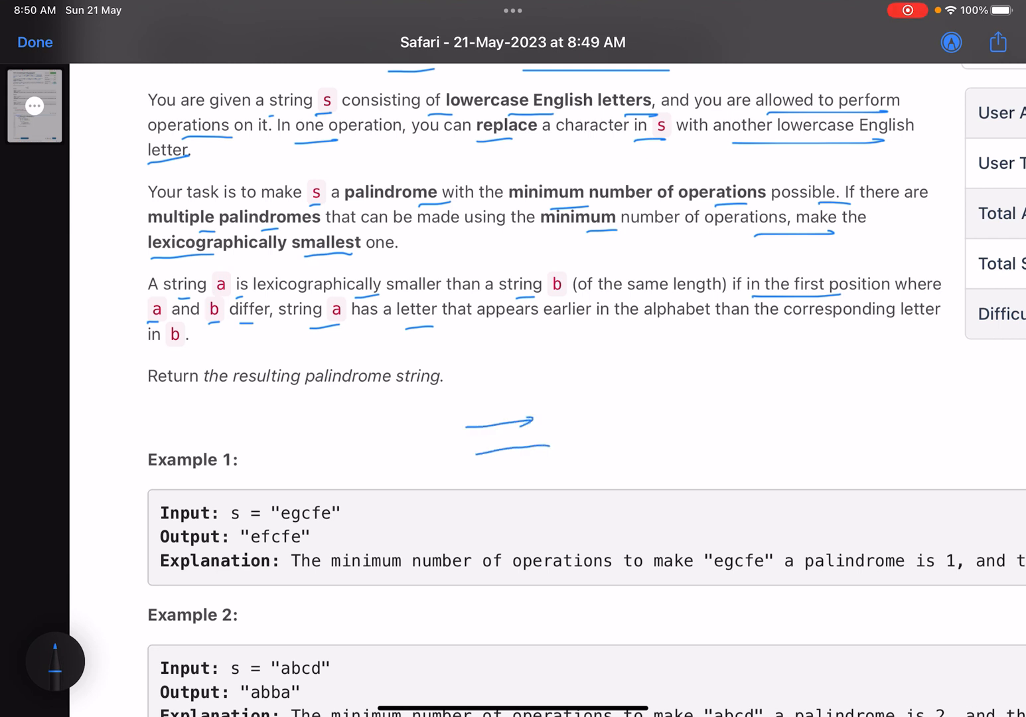
pyautogui.moveTo(611, 411); pyautogui.dragTo(691, 411)
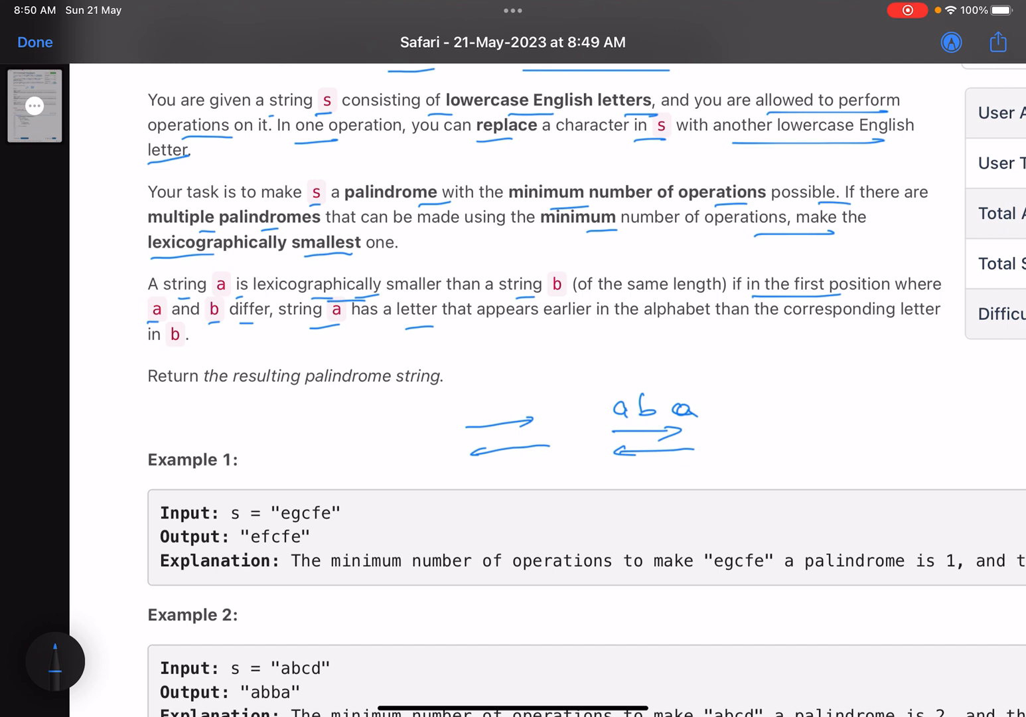
pyautogui.moveTo(813, 362); pyautogui.dragTo(843, 385)
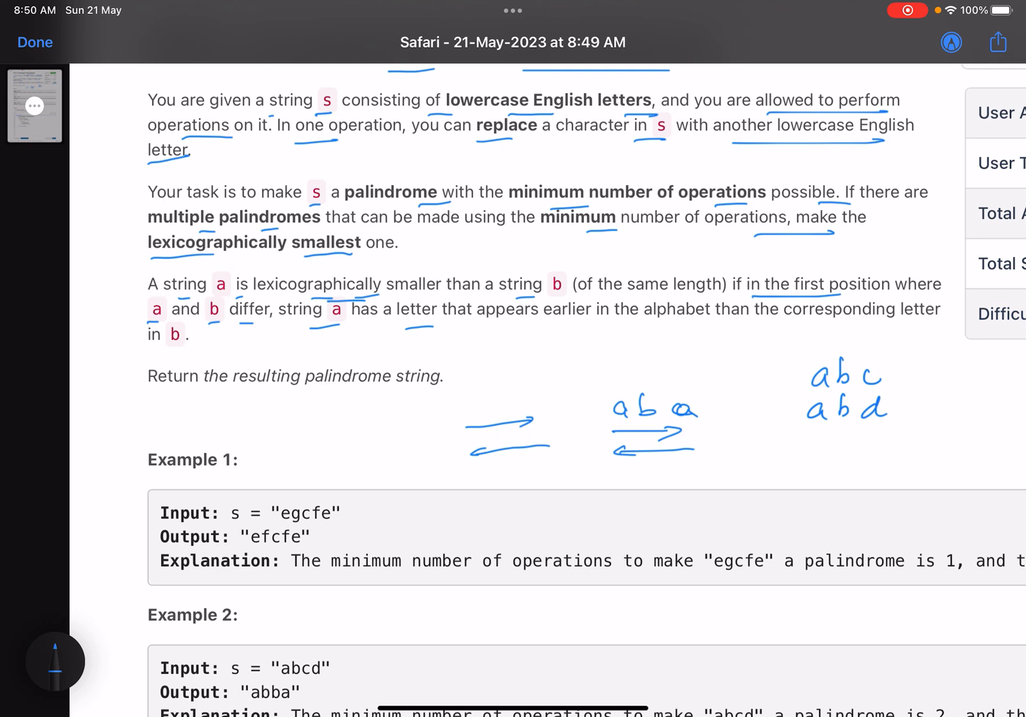
pyautogui.moveTo(807, 365); pyautogui.dragTo(806, 431)
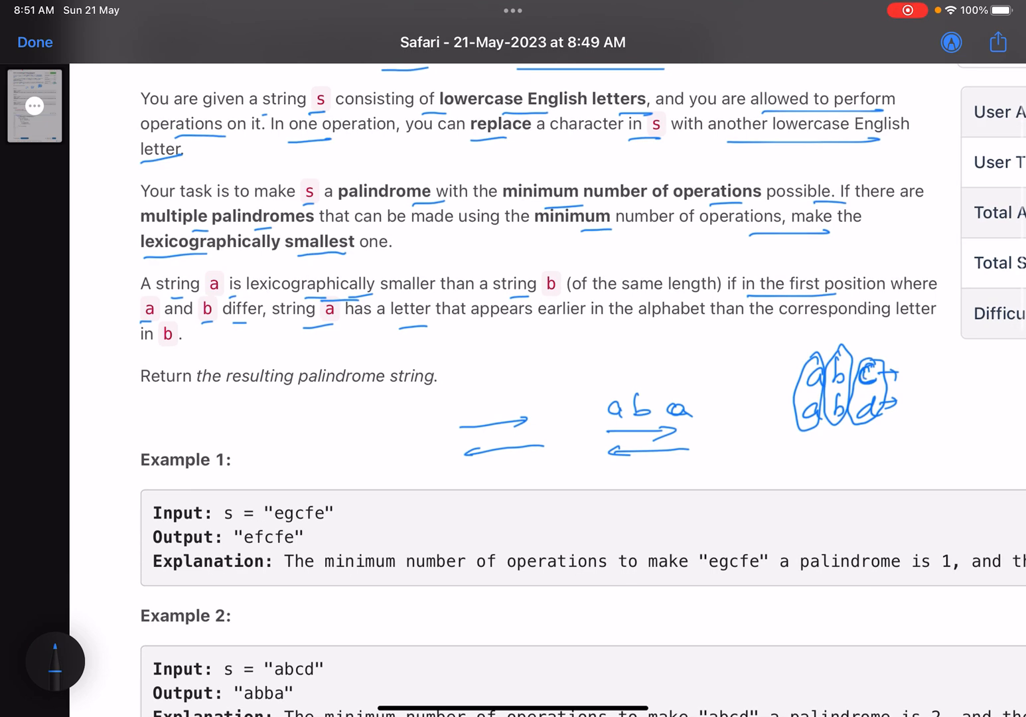
pyautogui.moveTo(793, 345); pyautogui.dragTo(896, 399)
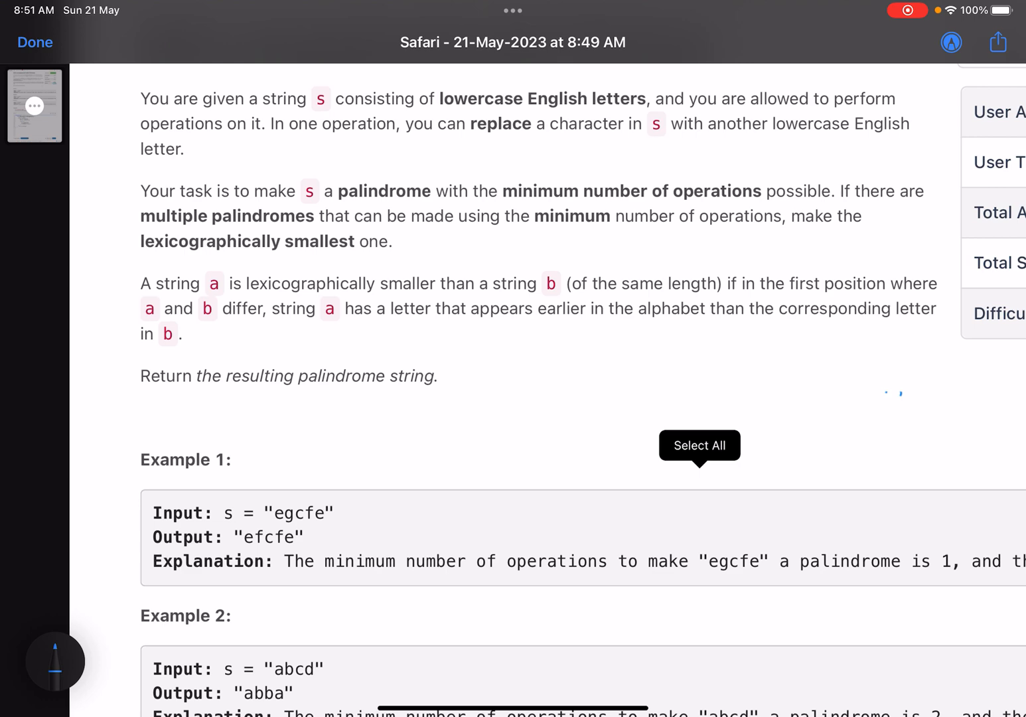
# Step: Above Example 1, write egcfe with pointer arrows and note replacing g with f
pyautogui.scroll(-3)
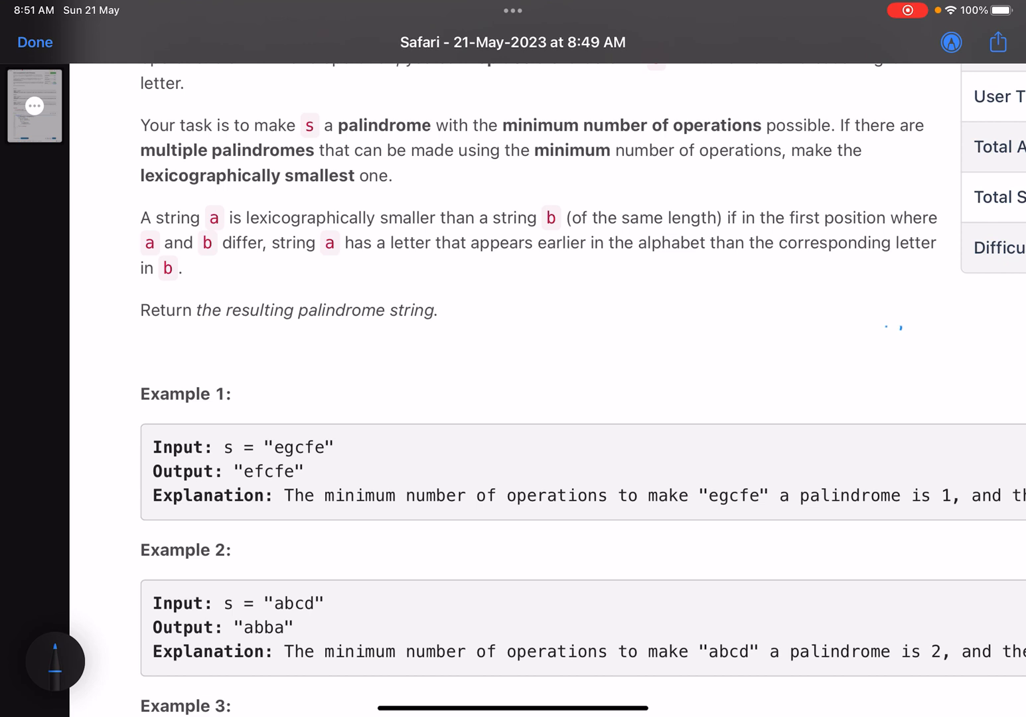
pyautogui.scroll(-3)
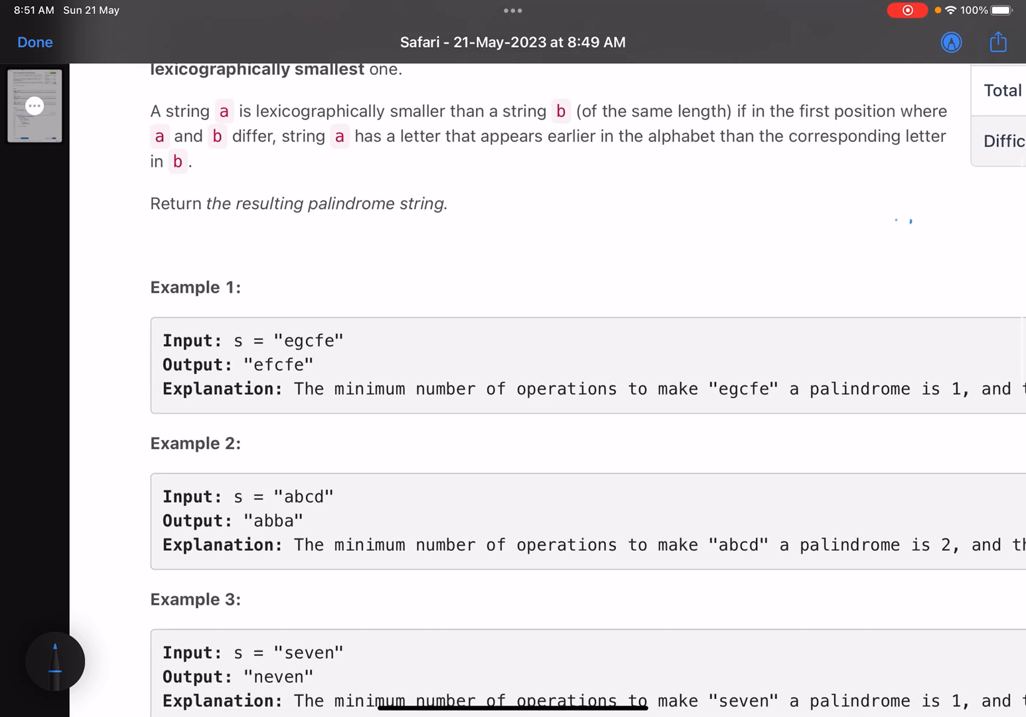
pyautogui.moveTo(428, 239); pyautogui.dragTo(495, 272)
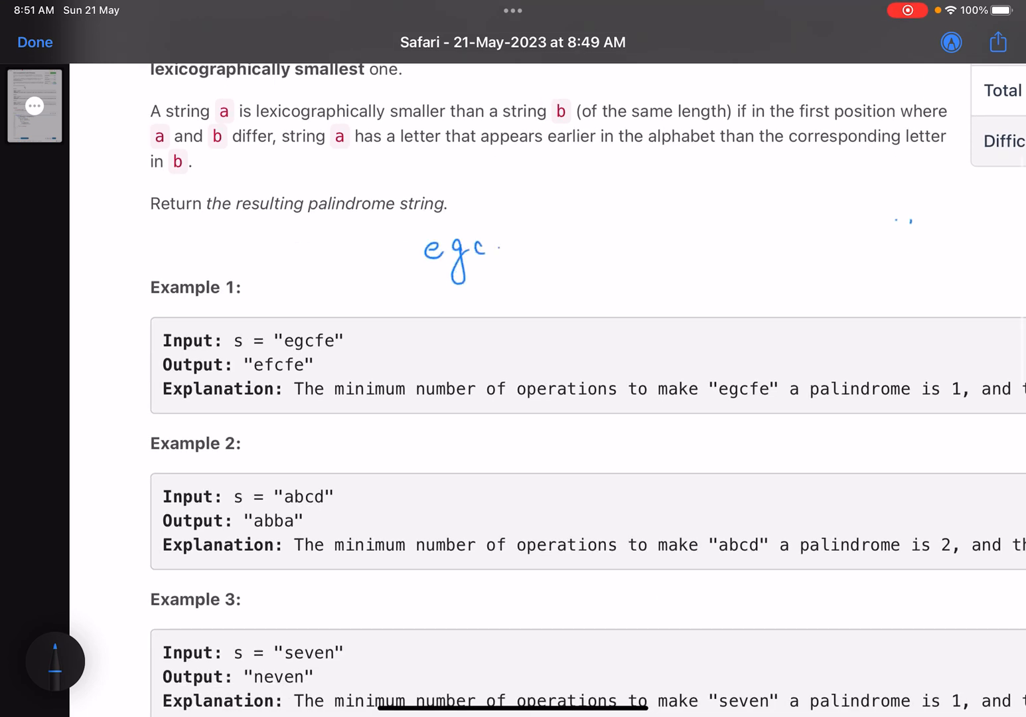
pyautogui.moveTo(494, 246); pyautogui.dragTo(538, 255)
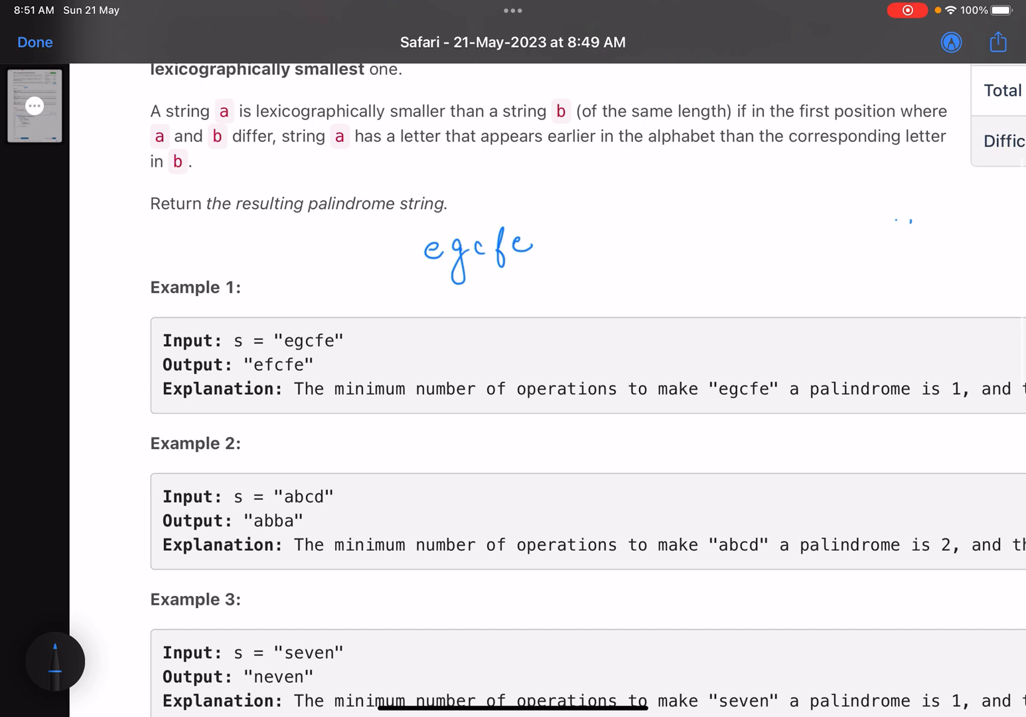
pyautogui.moveTo(431, 312); pyautogui.dragTo(432, 265)
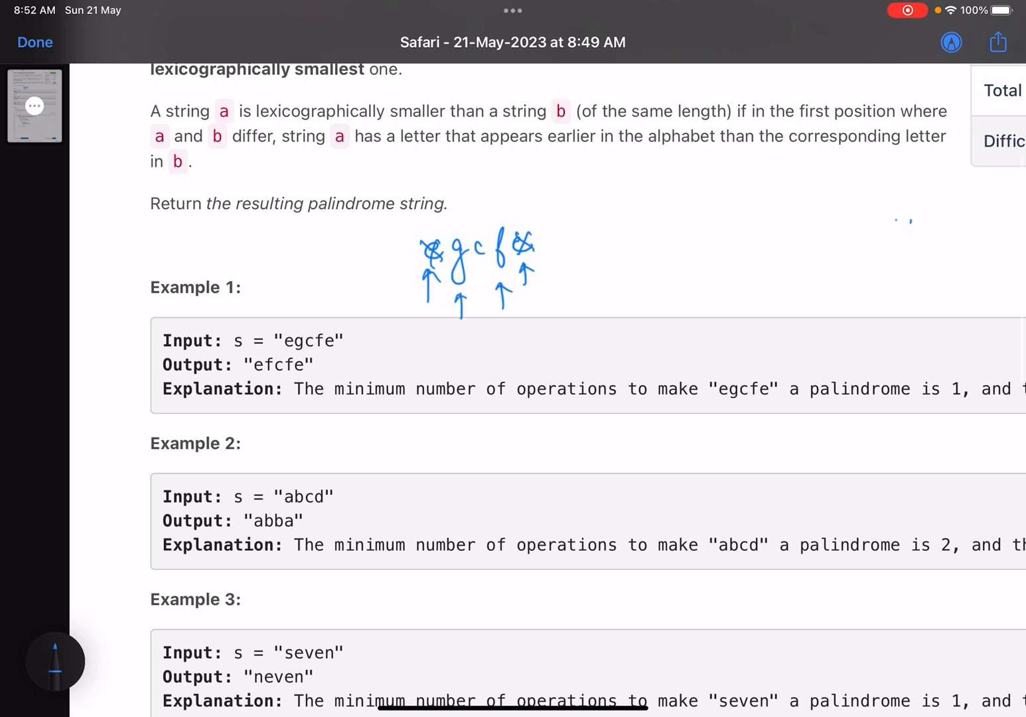
pyautogui.moveTo(451, 239); pyautogui.dragTo(482, 193)
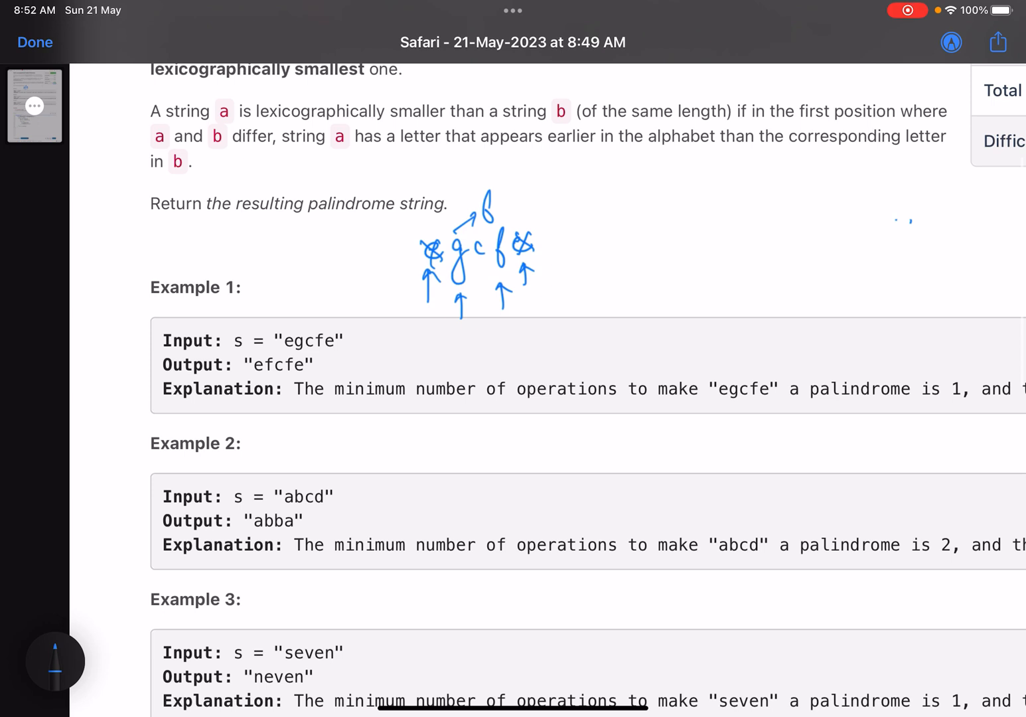
# Step: Write efcfe and egcge, circle them for comparison, and underline efcfe in the output
pyautogui.moveTo(687, 219); pyautogui.dragTo(727, 226)
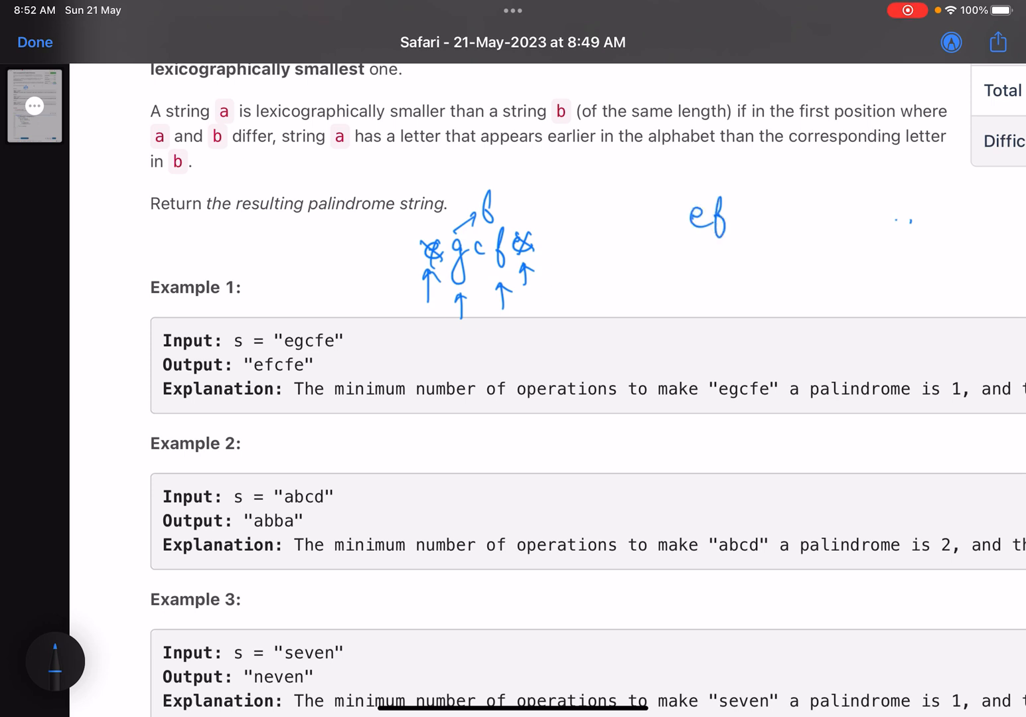
pyautogui.moveTo(730, 213); pyautogui.dragTo(786, 213)
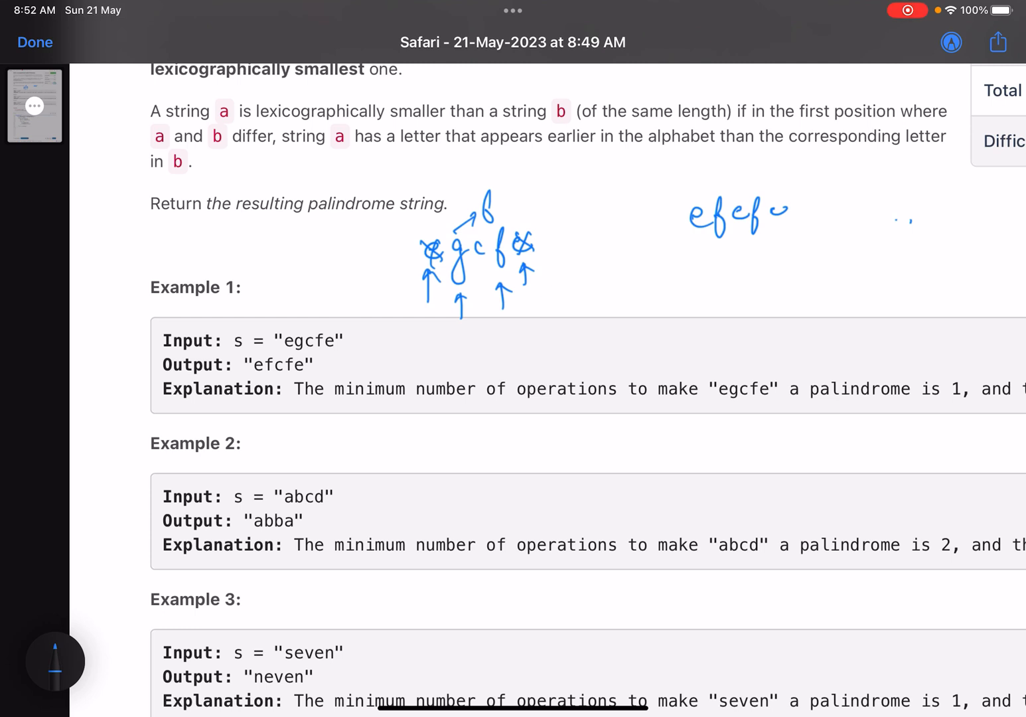
pyautogui.moveTo(504, 233); pyautogui.dragTo(558, 213)
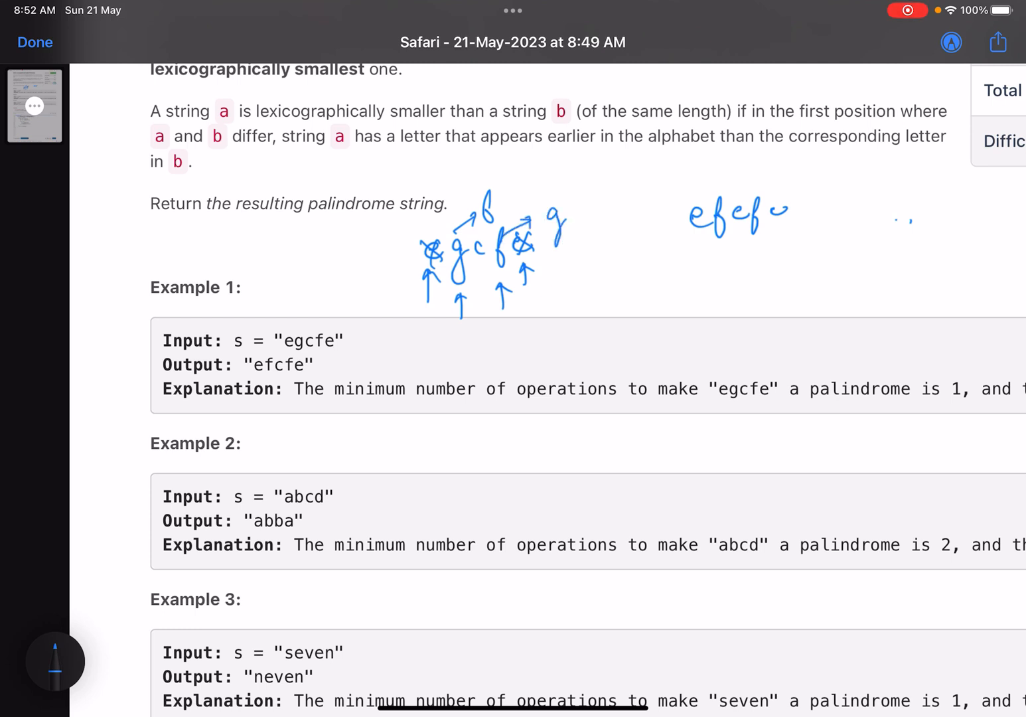
pyautogui.moveTo(690, 272); pyautogui.dragTo(757, 272)
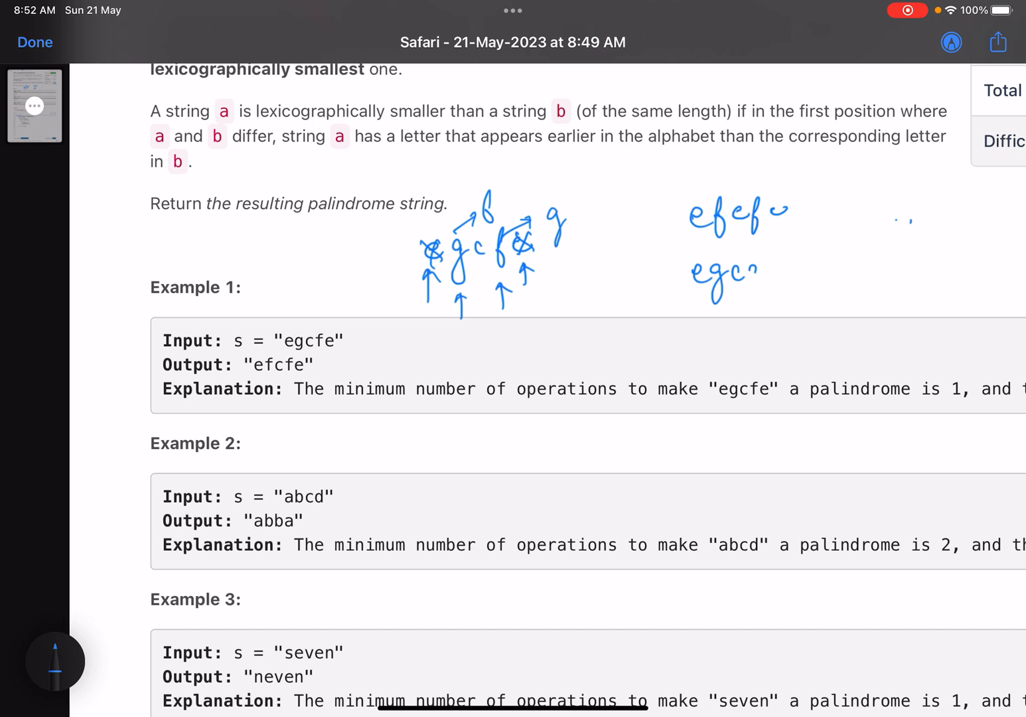
pyautogui.moveTo(750, 266); pyautogui.dragTo(777, 275)
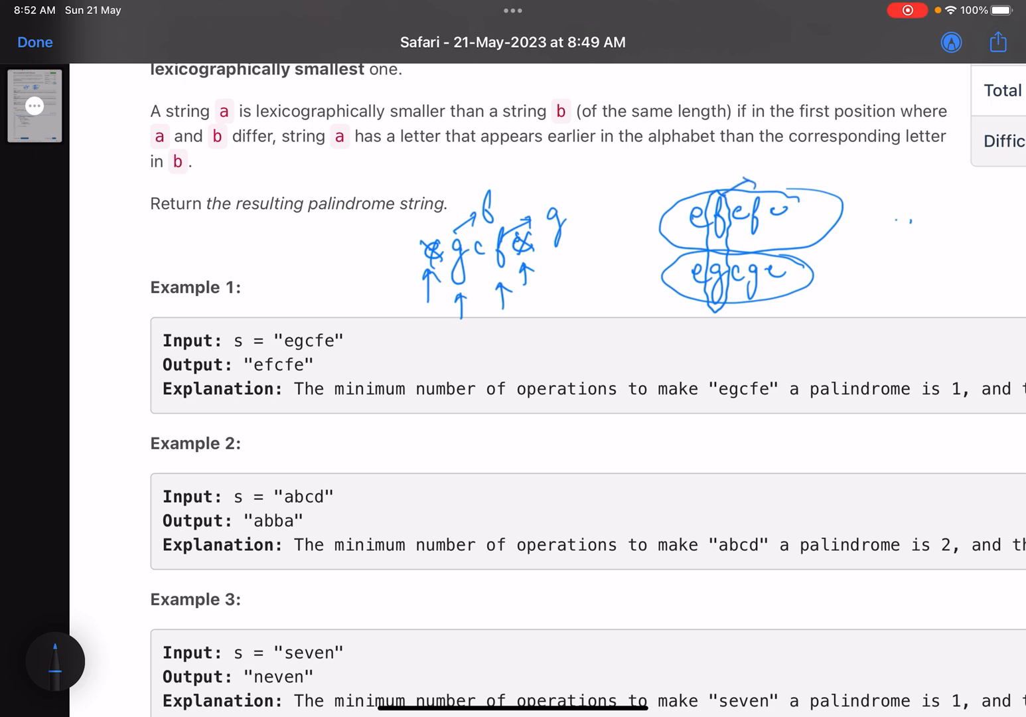
pyautogui.moveTo(245, 378); pyautogui.dragTo(300, 376)
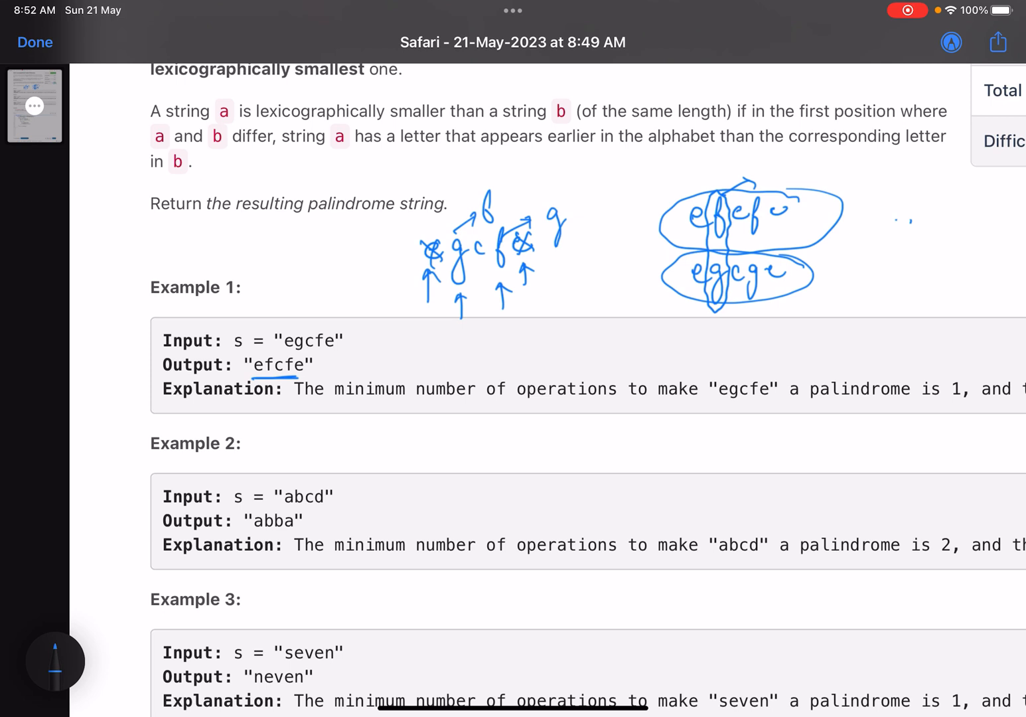
# Step: Work abcd into abba for Example 2, then circle seven with pointer arrows for Example 3
pyautogui.scroll(-3)
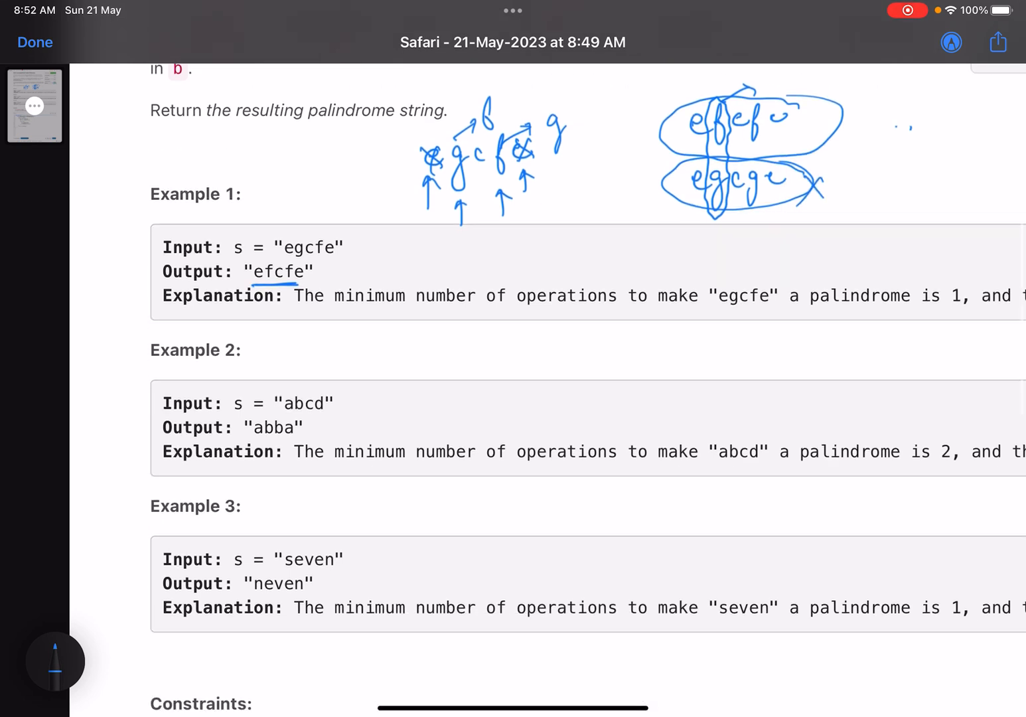
pyautogui.scroll(-3)
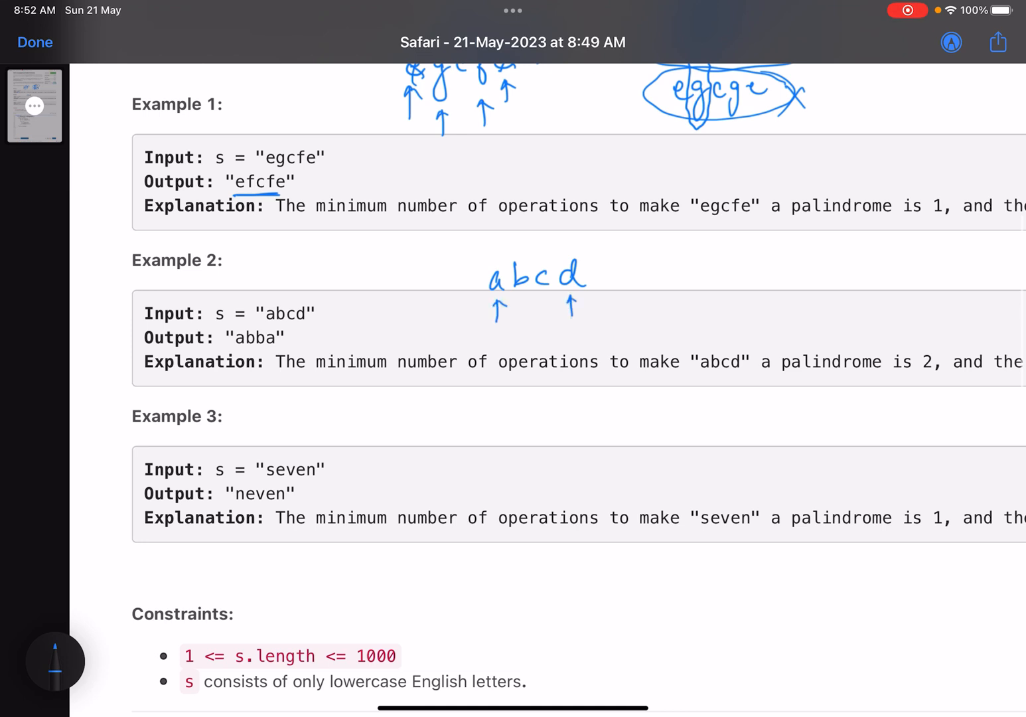
pyautogui.moveTo(494, 279); pyautogui.dragTo(504, 245)
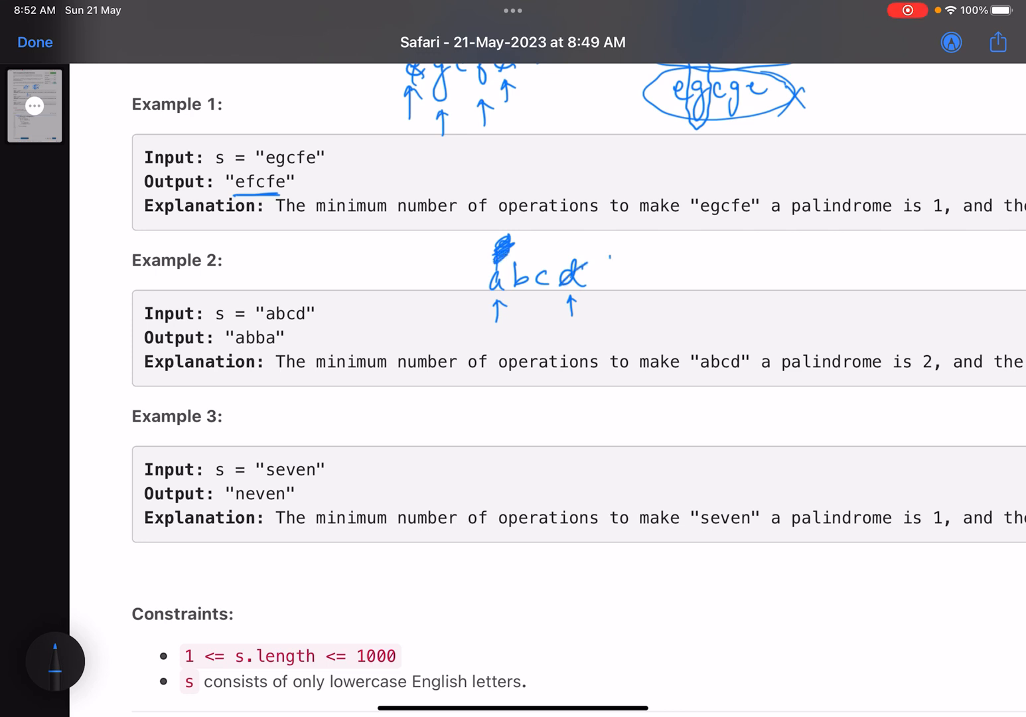
pyautogui.moveTo(605, 259); pyautogui.dragTo(628, 262)
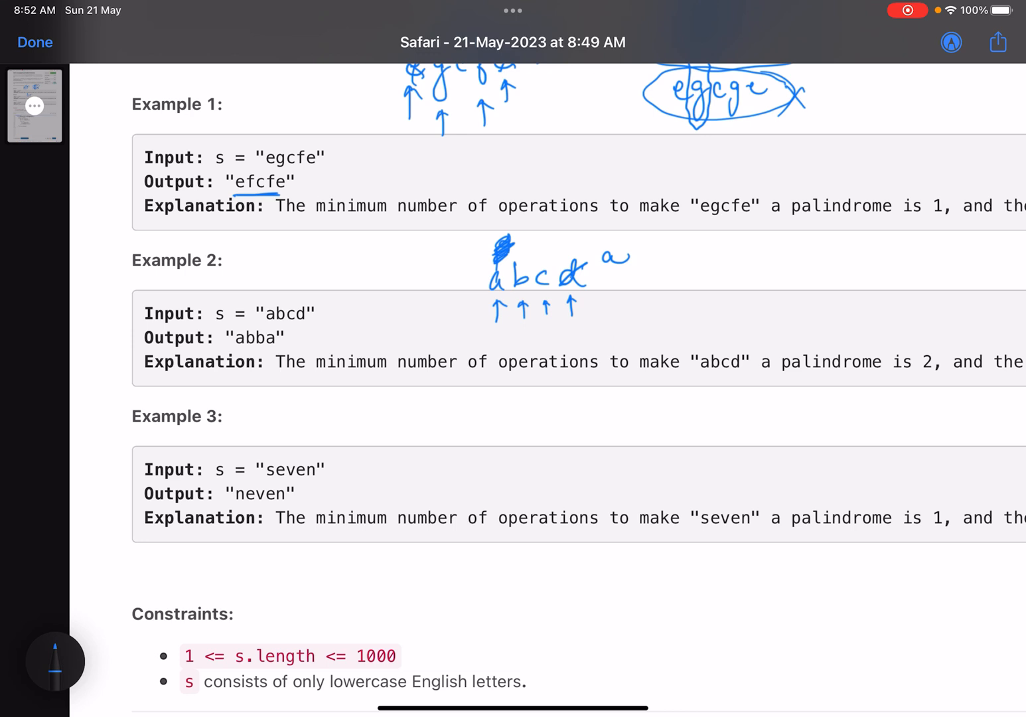
pyautogui.moveTo(518, 259); pyautogui.dragTo(538, 239)
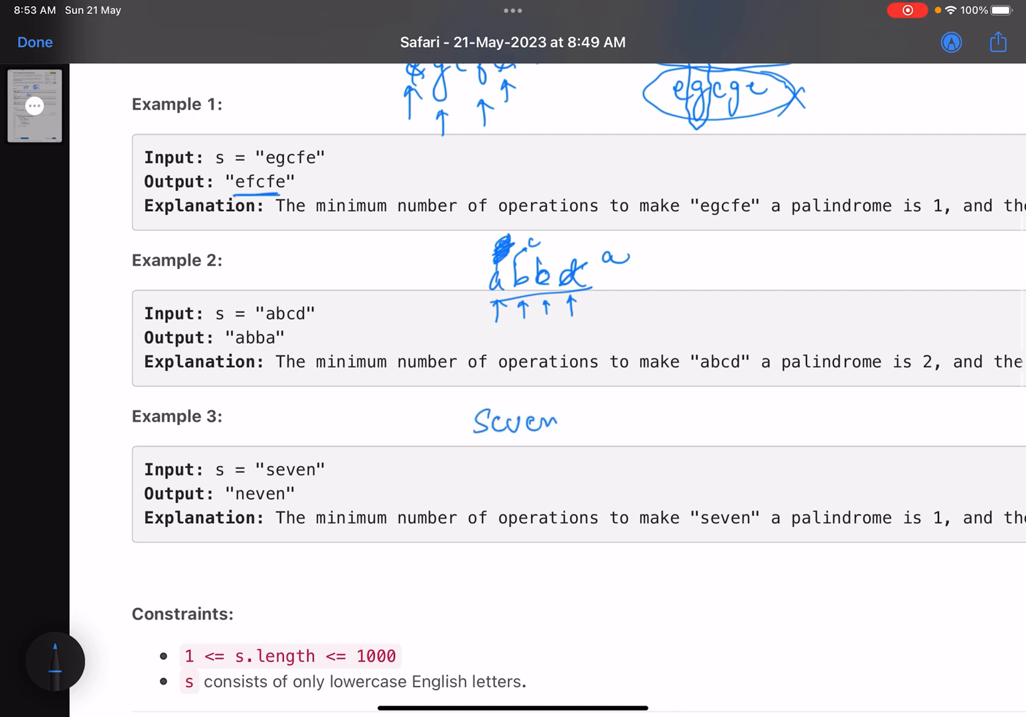
pyautogui.moveTo(478, 478); pyautogui.dragTo(557, 451)
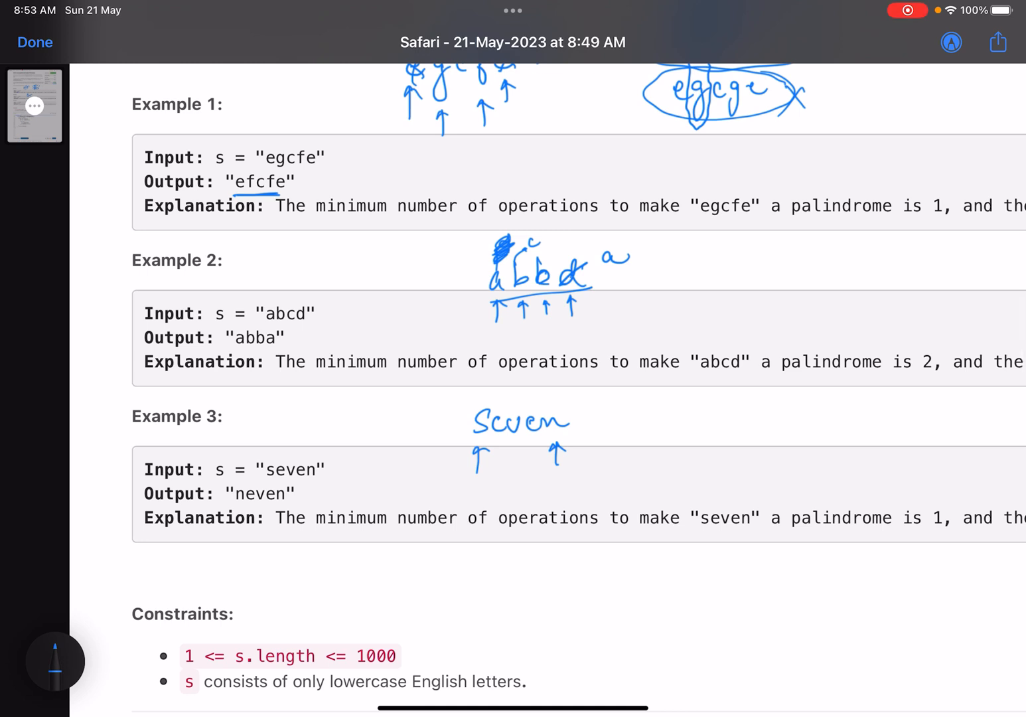
pyautogui.moveTo(464, 438); pyautogui.dragTo(488, 438)
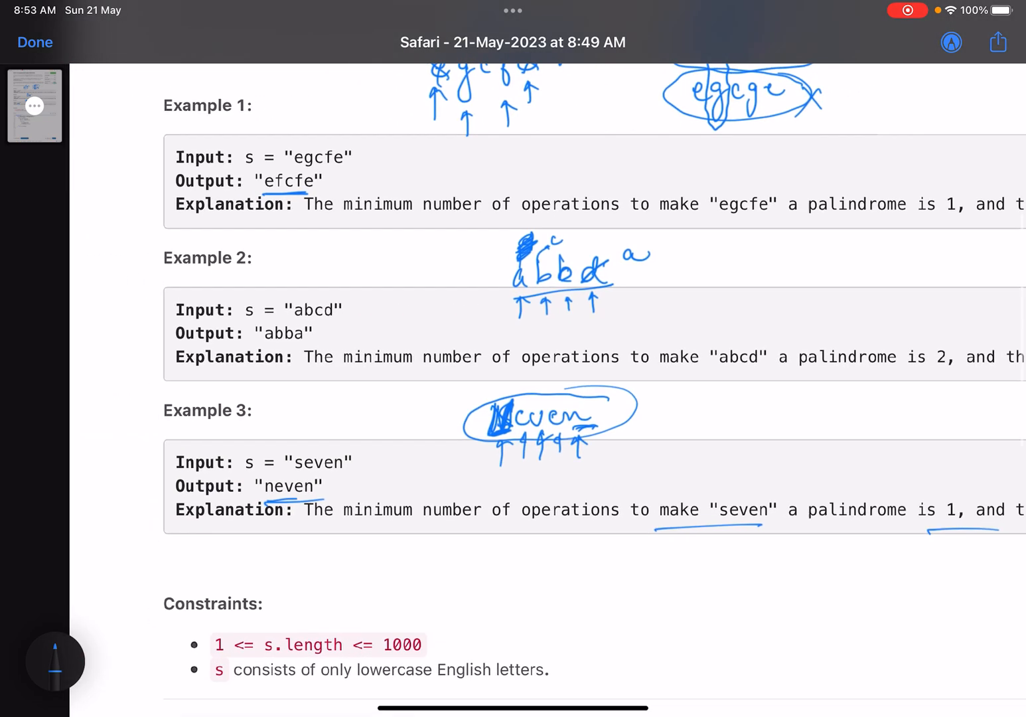
# Step: Underline the 1000 length limit and draw two circled pointer arrows beside the constraints
pyautogui.scroll(-3)
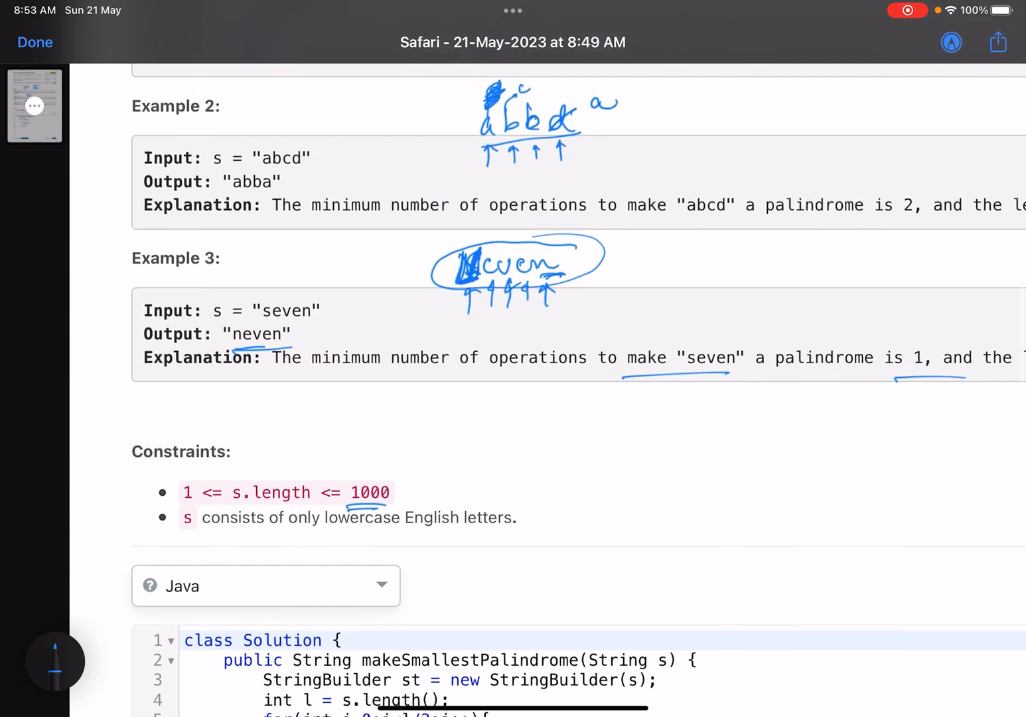
pyautogui.scroll(-3)
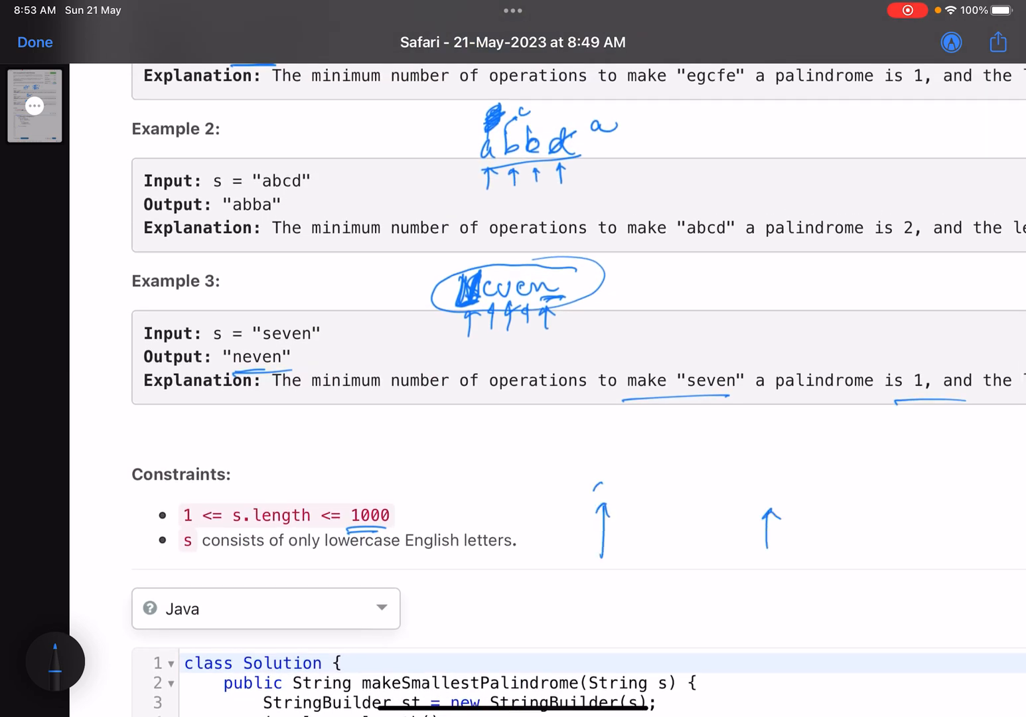
pyautogui.moveTo(597, 505); pyautogui.dragTo(604, 488)
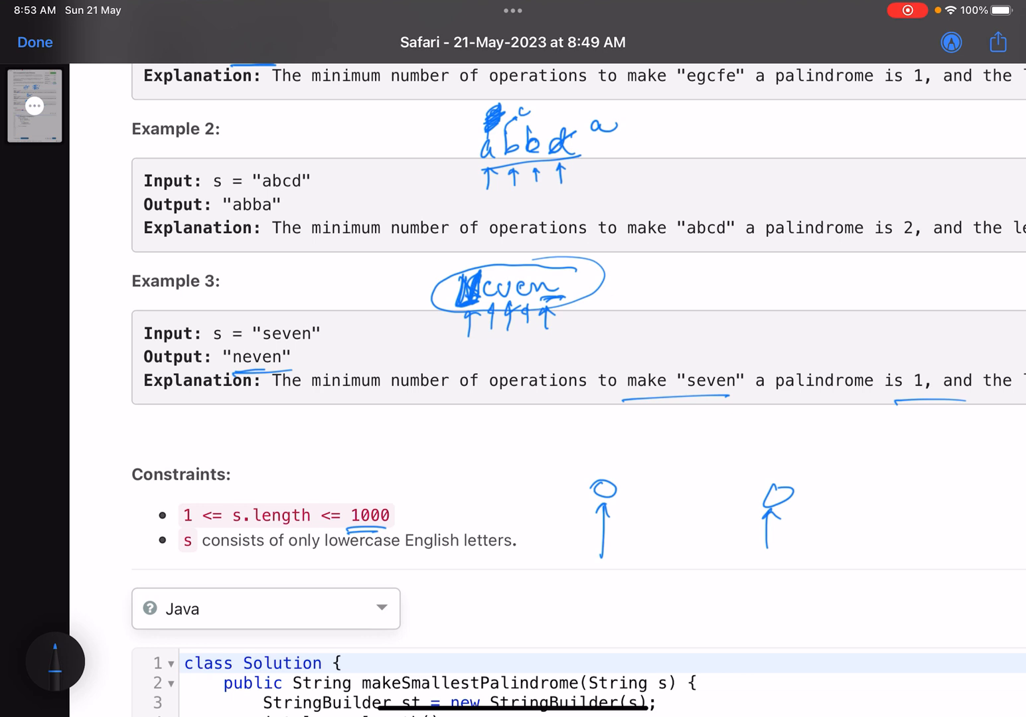
pyautogui.scroll(-3)
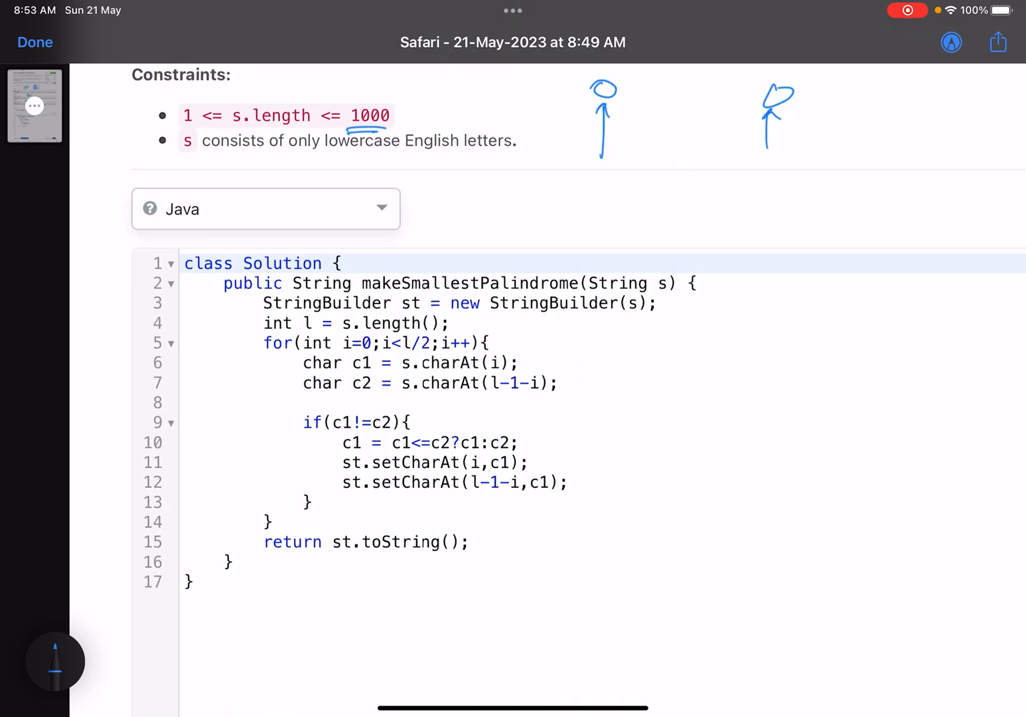
# Step: Tick the StringBuilder lines and sketch the string with ends labelled 0, 1, l-2, l-1
pyautogui.moveTo(664, 308); pyautogui.dragTo(697, 299)
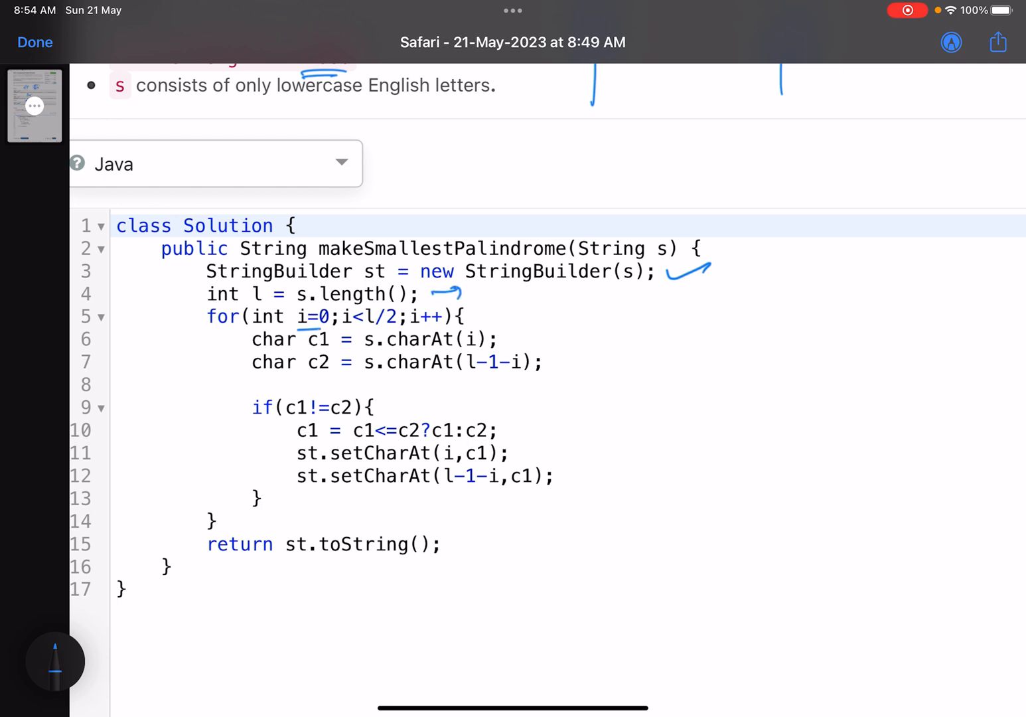
pyautogui.moveTo(604, 377); pyautogui.dragTo(906, 369)
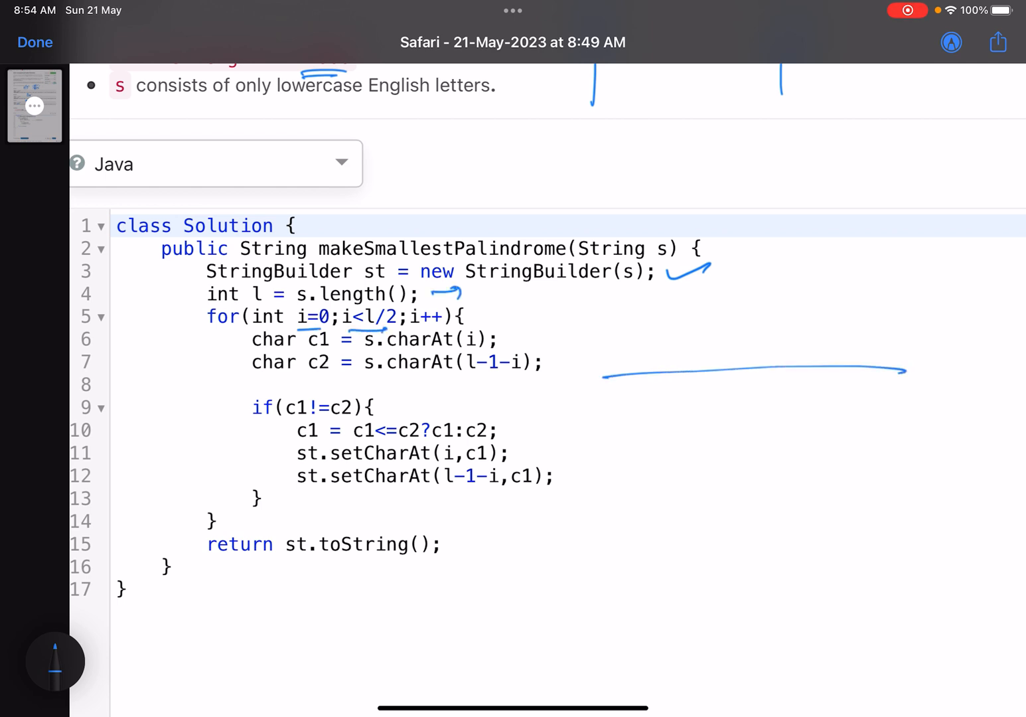
pyautogui.moveTo(604, 372); pyautogui.dragTo(903, 368)
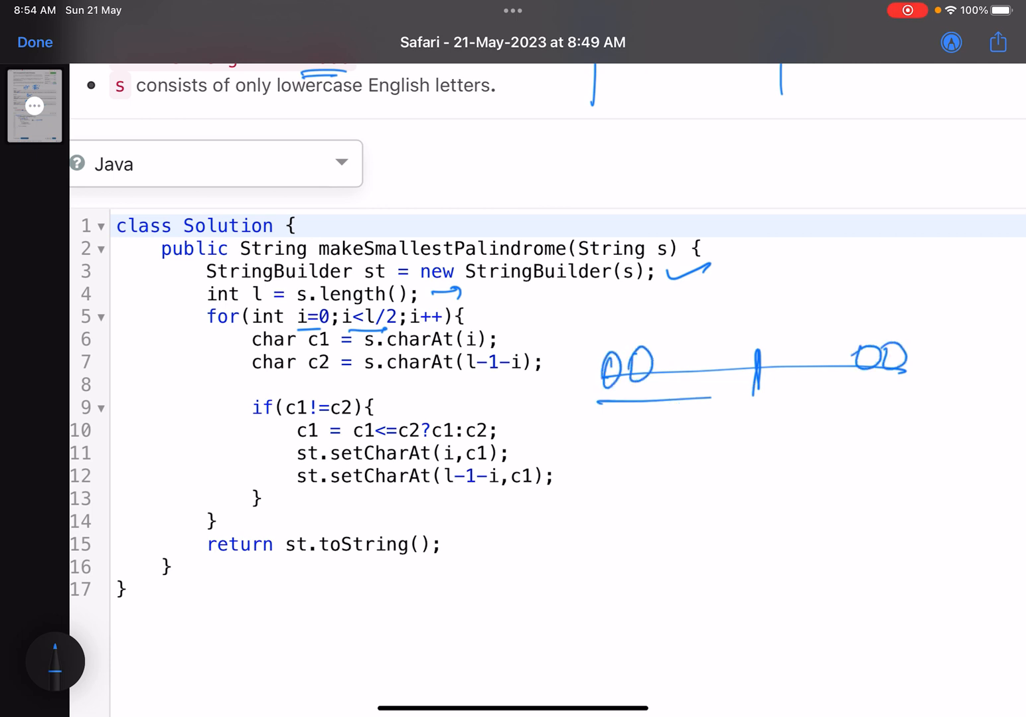
pyautogui.moveTo(600, 346); pyautogui.dragTo(753, 398)
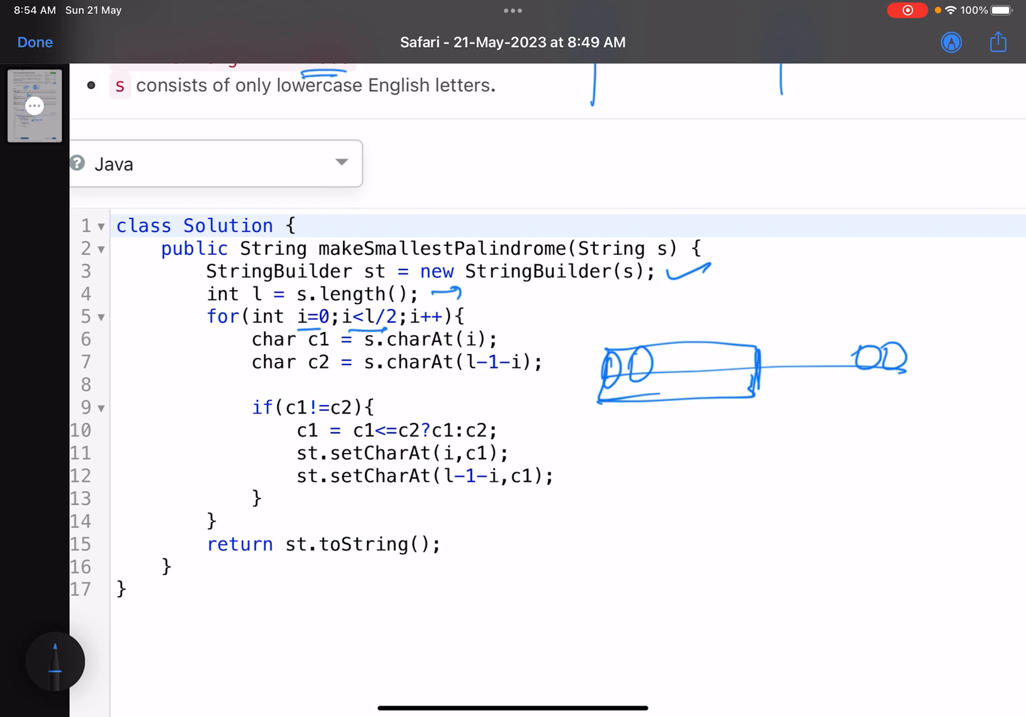
pyautogui.moveTo(770, 391); pyautogui.dragTo(923, 388)
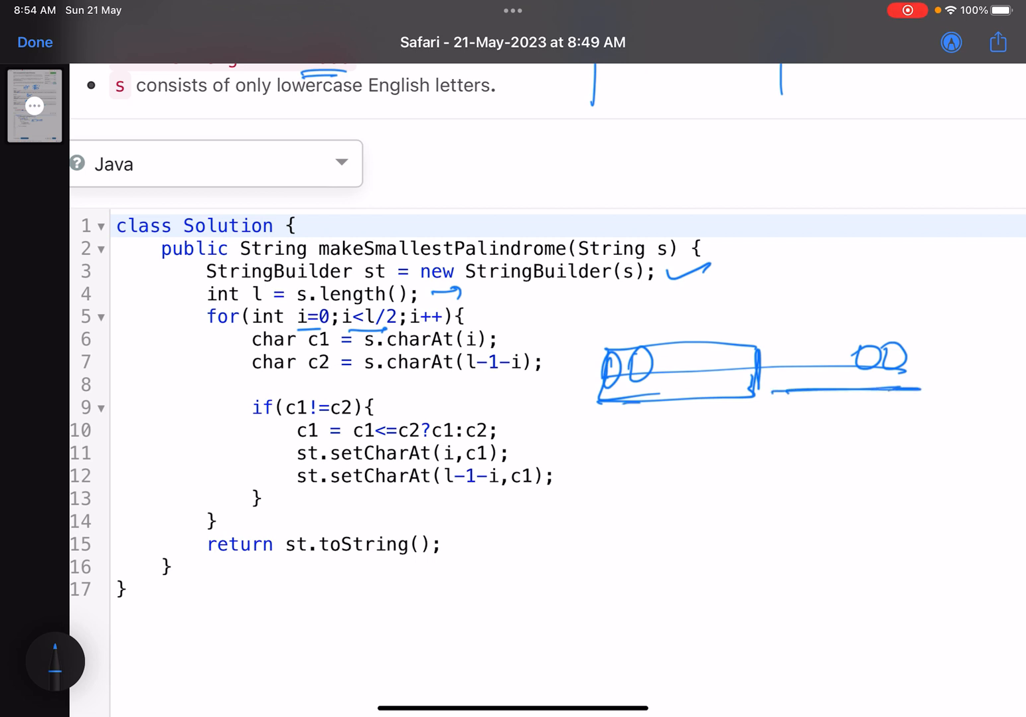
pyautogui.moveTo(608, 404); pyautogui.dragTo(899, 398)
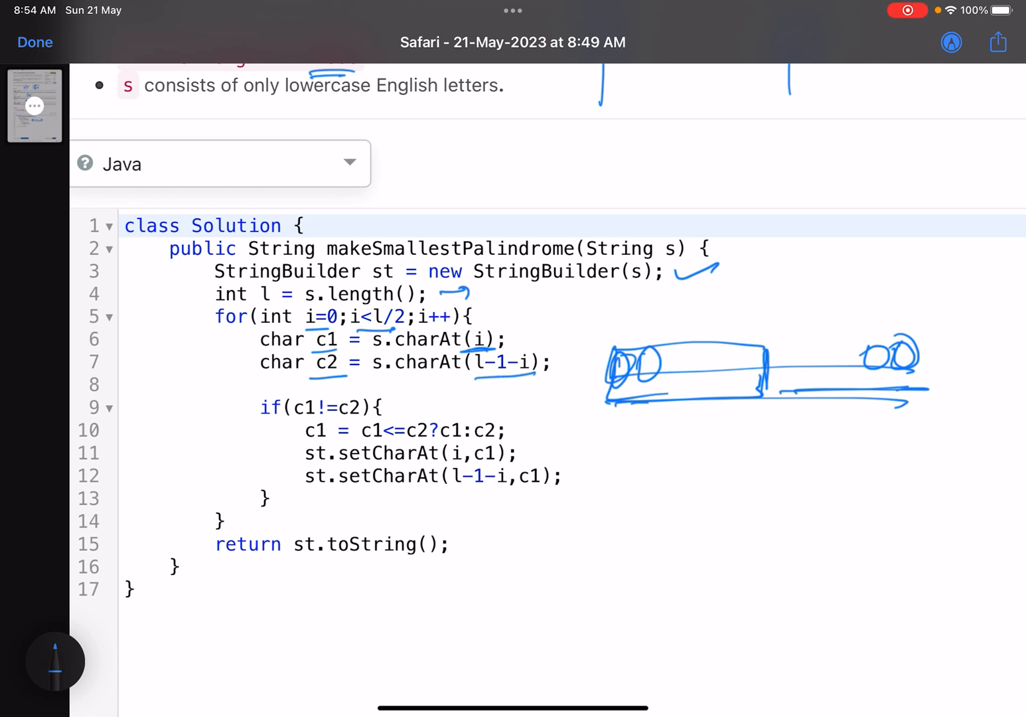
pyautogui.moveTo(627, 338); pyautogui.dragTo(620, 312)
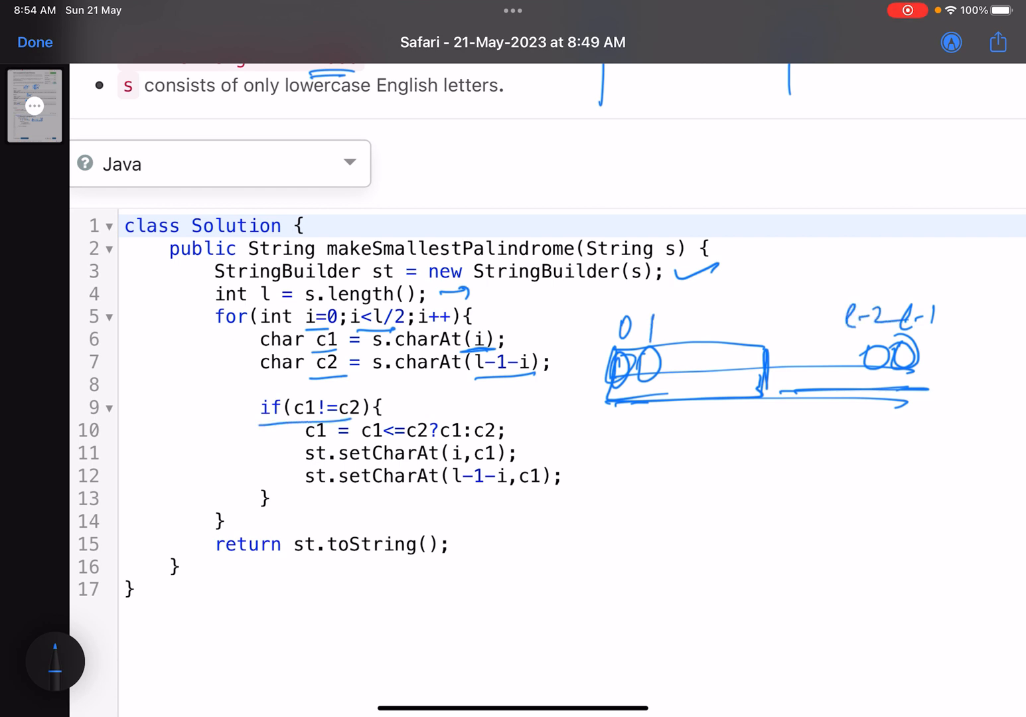
# Step: Underline the c1 != c2 check and both mirrored setCharAt assignments
pyautogui.moveTo(256, 417); pyautogui.dragTo(345, 419)
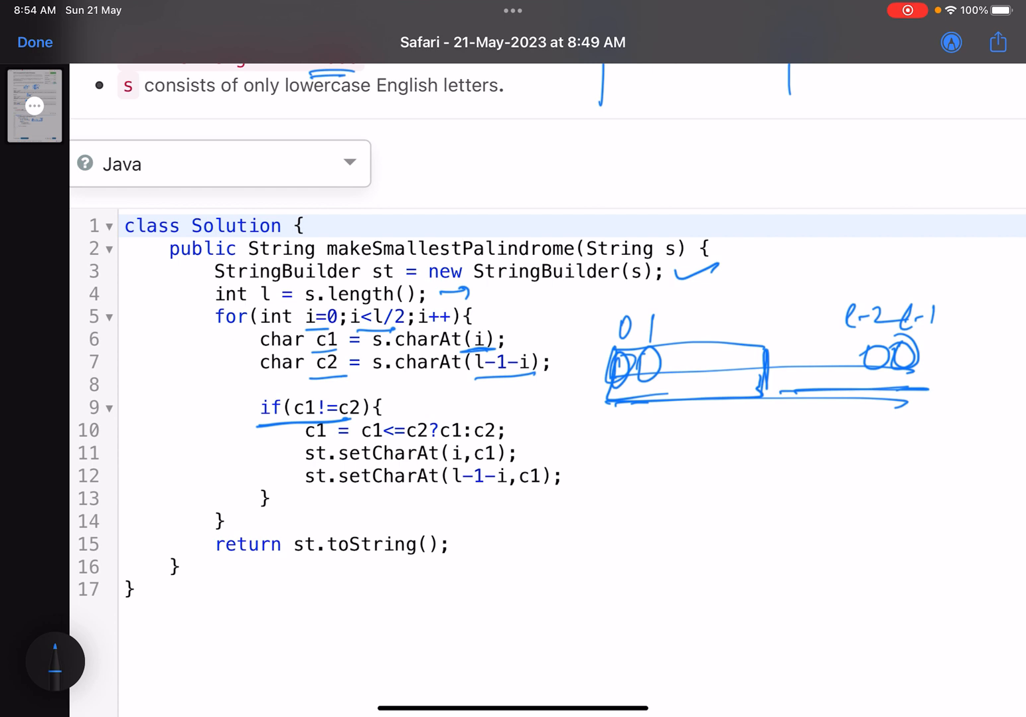
pyautogui.moveTo(361, 435); pyautogui.dragTo(432, 431)
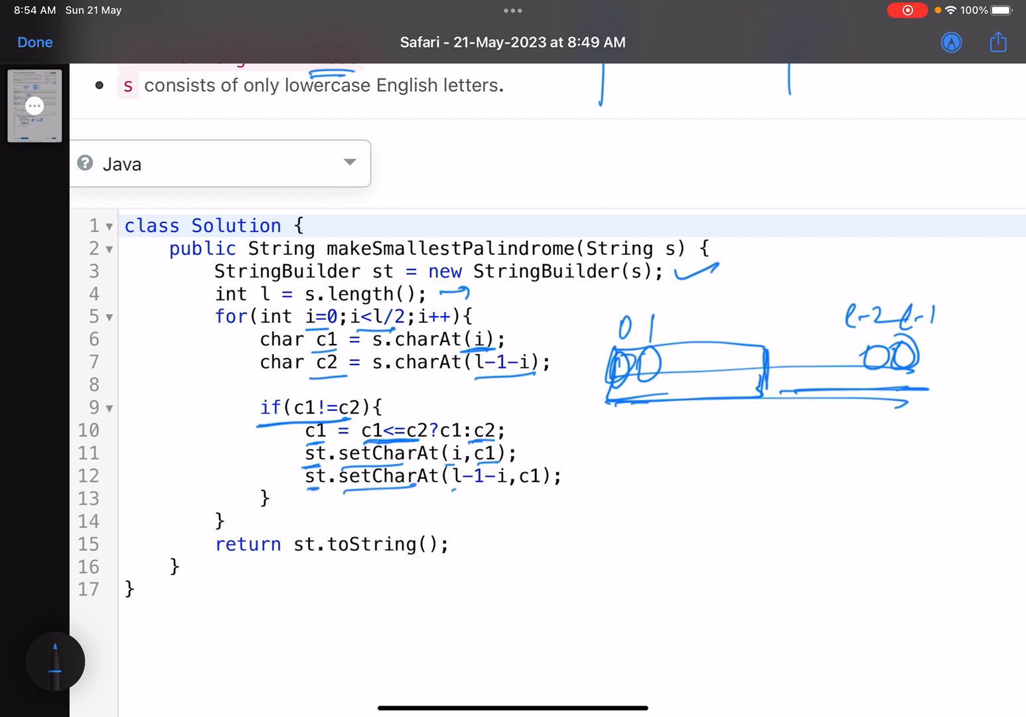
pyautogui.moveTo(452, 494); pyautogui.dragTo(545, 494)
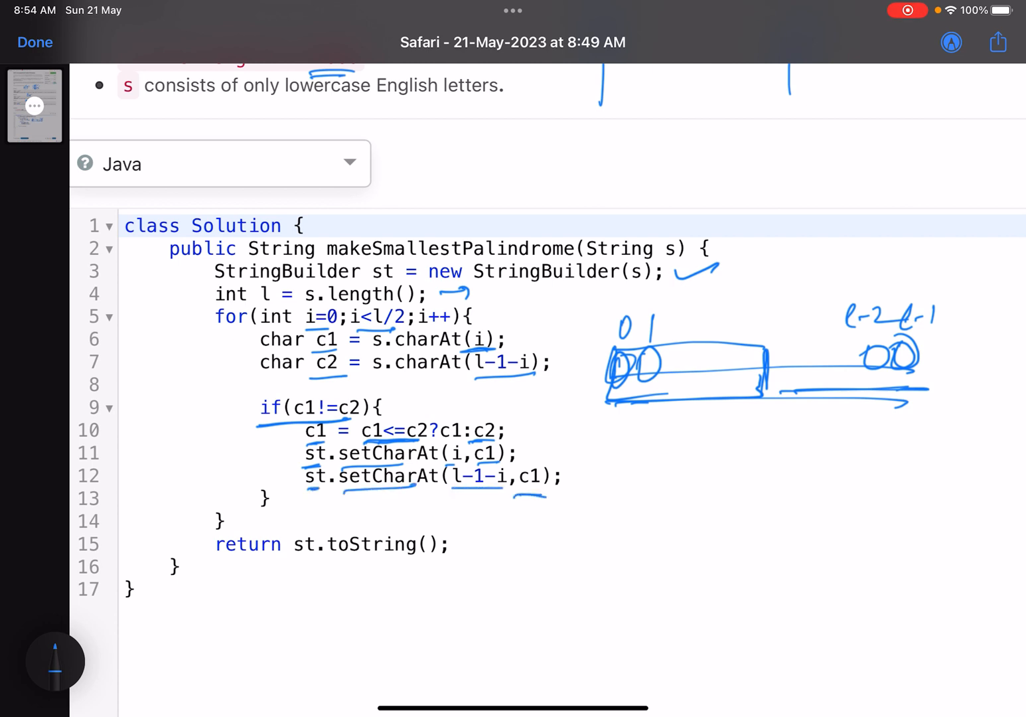